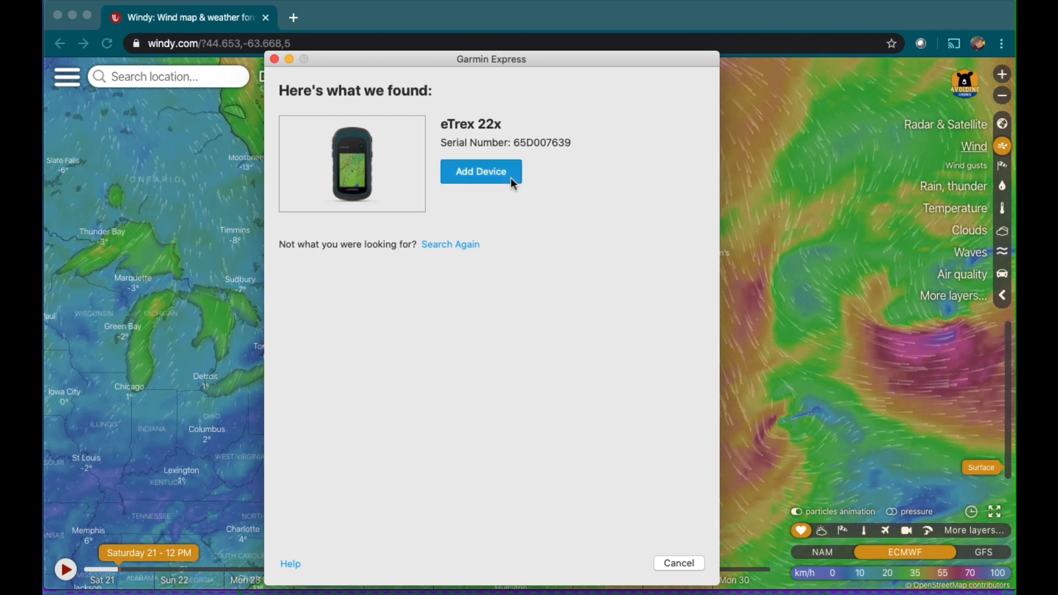
pyautogui.click(481, 171)
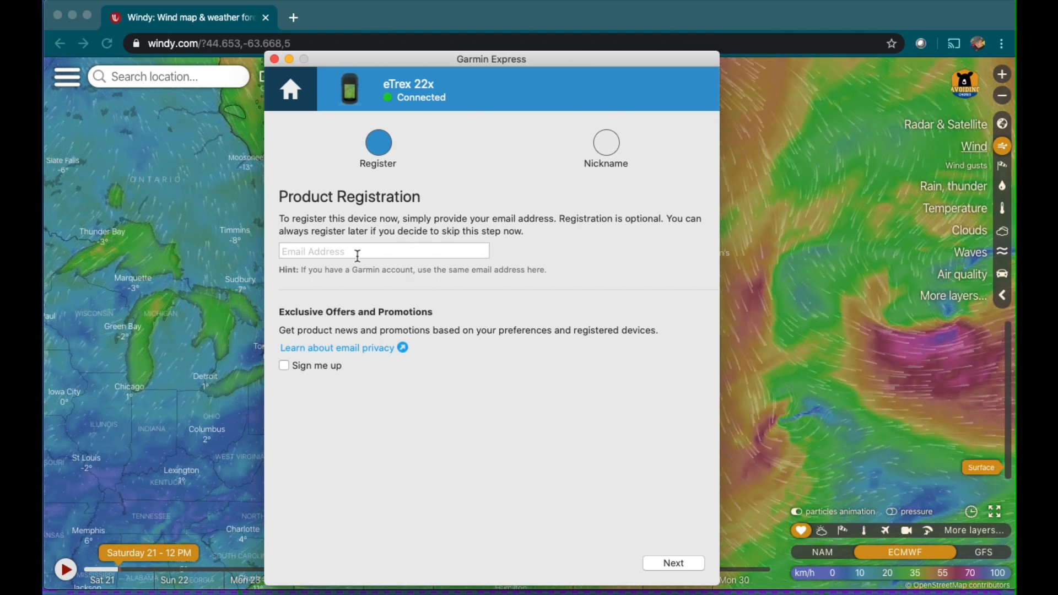
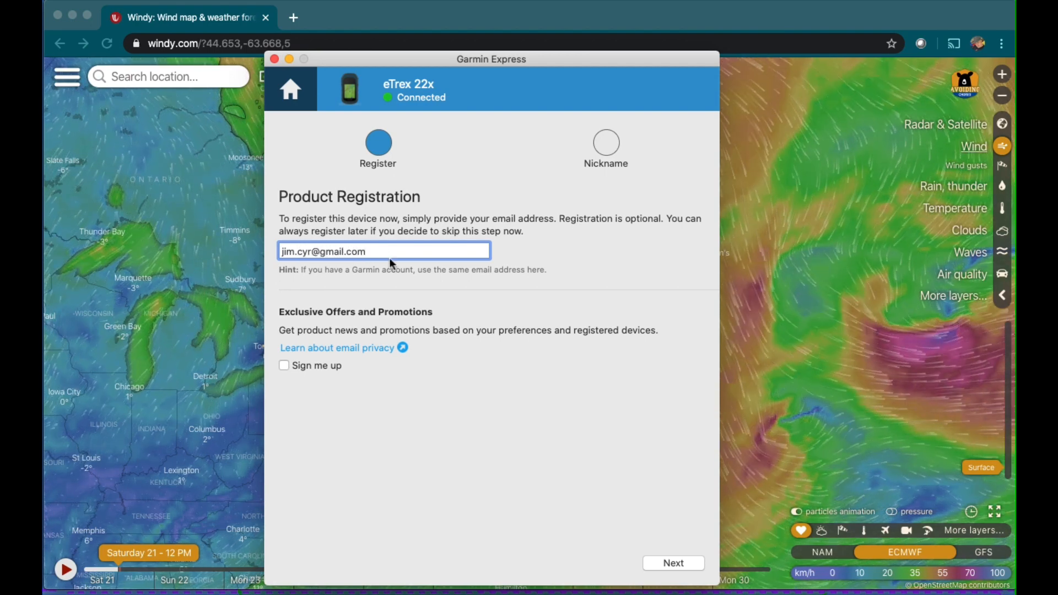
pyautogui.click(673, 563)
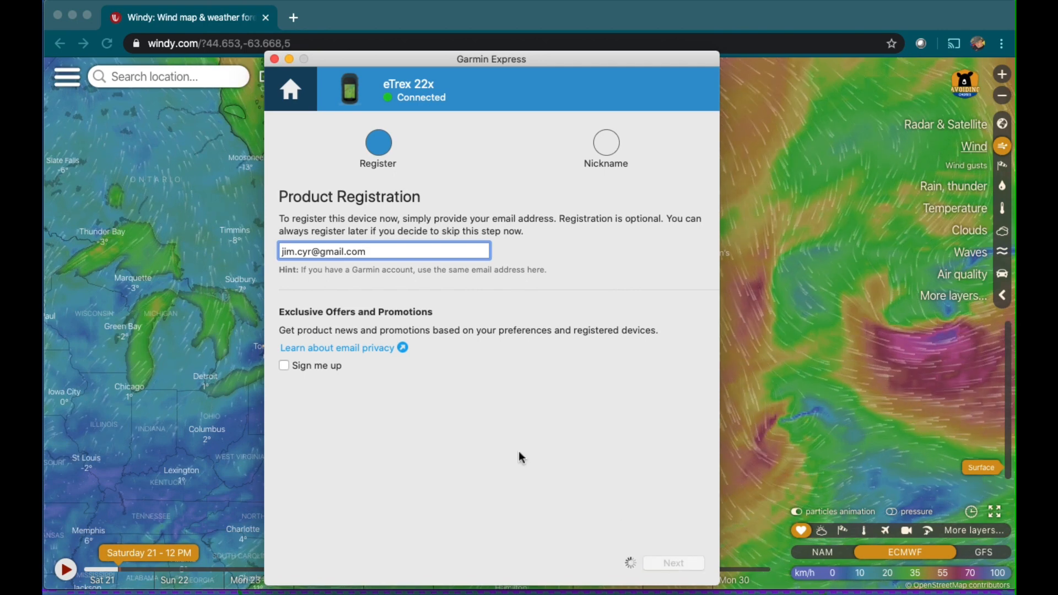
# - Continue through registration, keep the default nickname, and finish the eTrex 22x setup
pyautogui.click(673, 563)
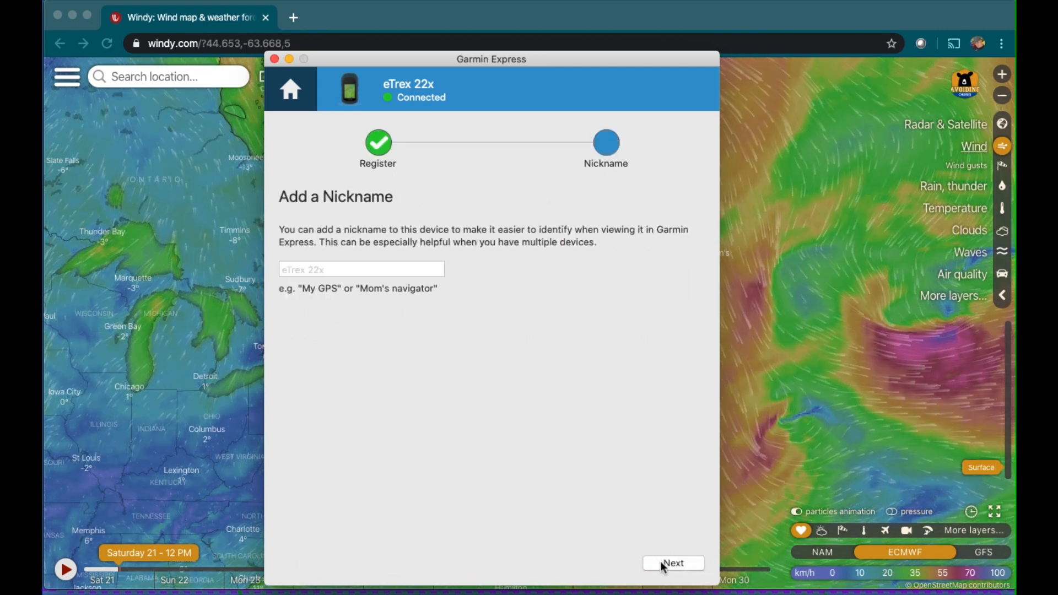
pyautogui.click(673, 562)
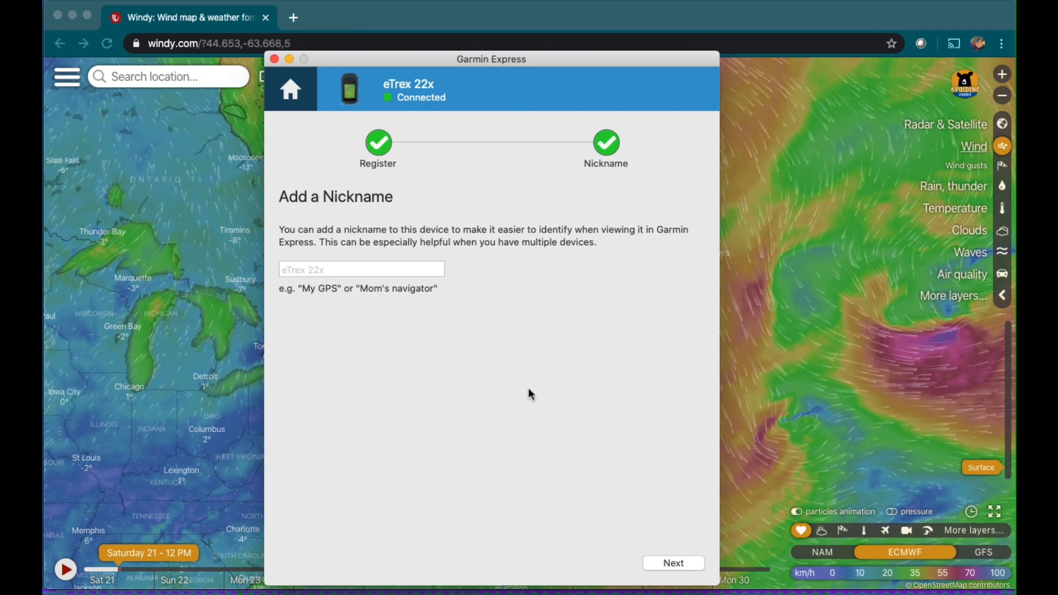
pyautogui.click(673, 563)
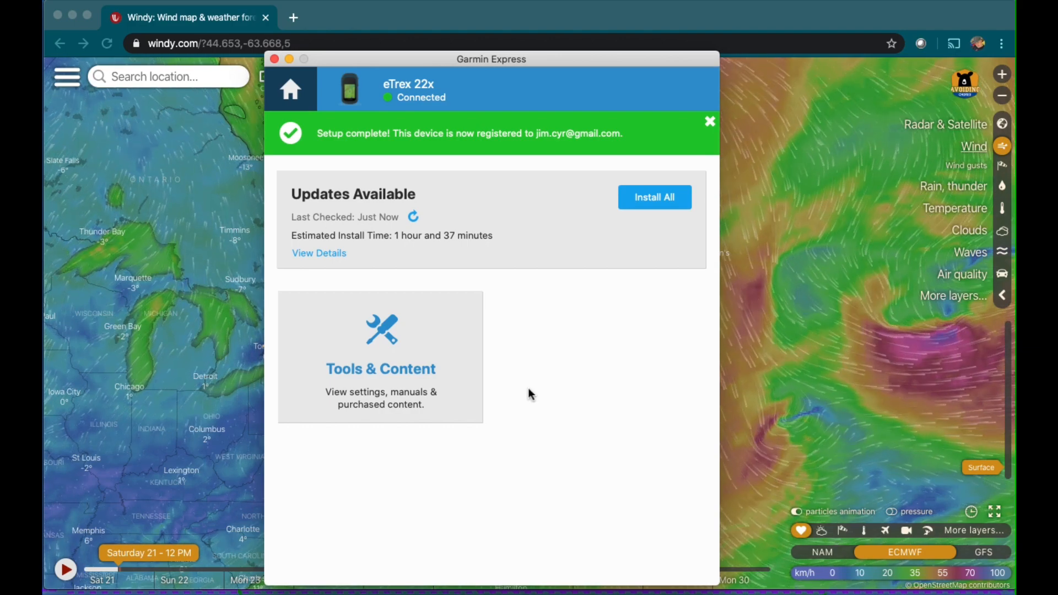
pyautogui.moveTo(387, 340)
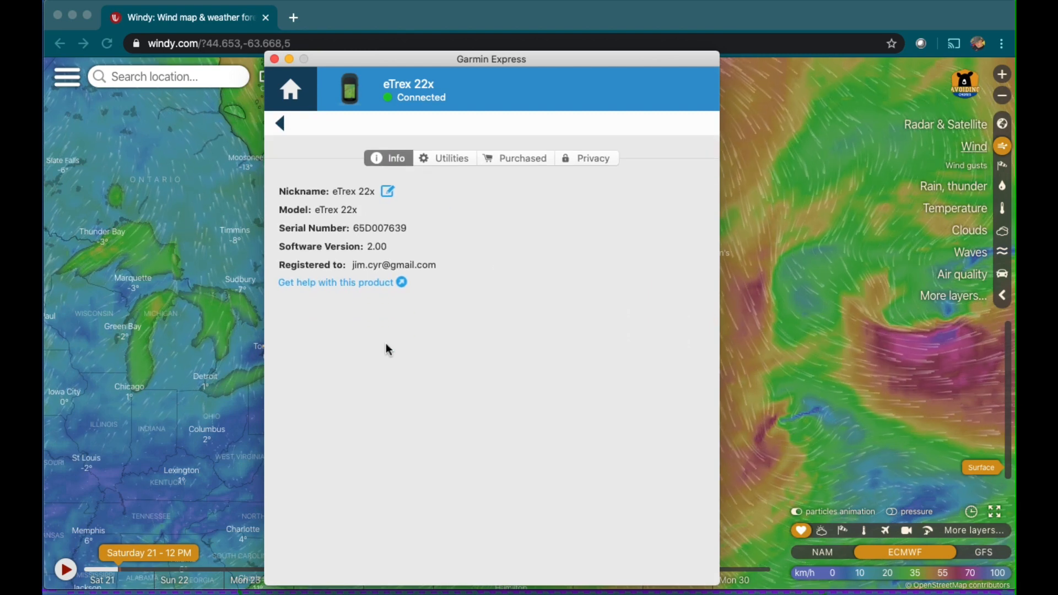
pyautogui.moveTo(452, 171)
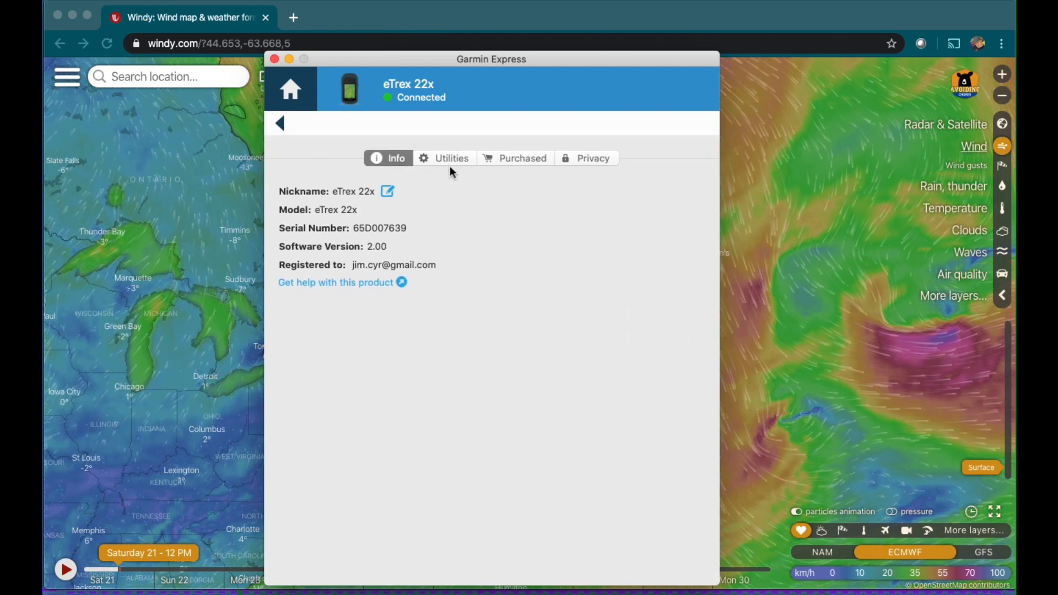
pyautogui.click(451, 158)
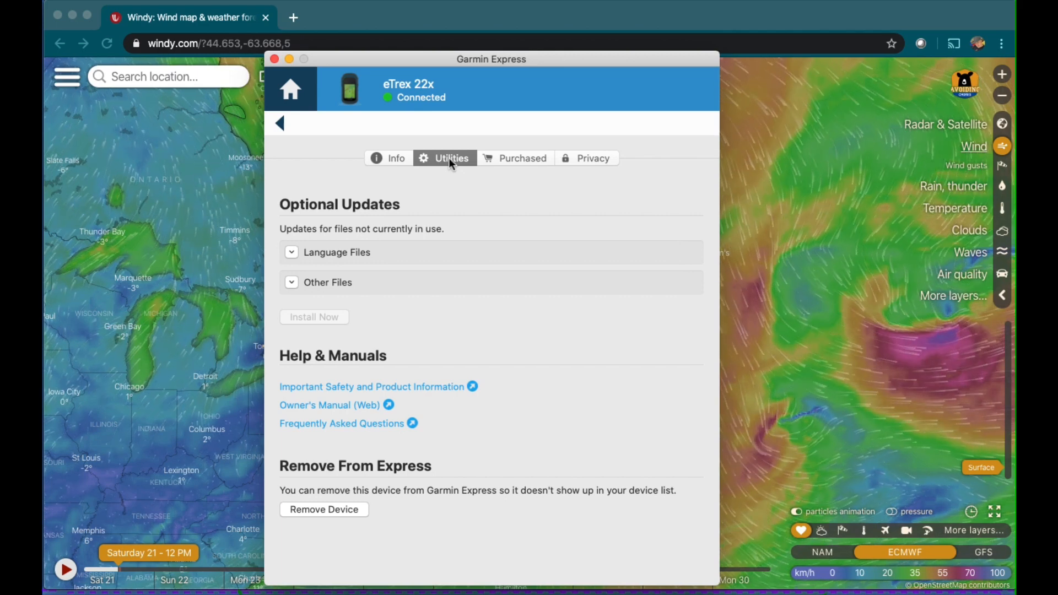
pyautogui.moveTo(505, 162)
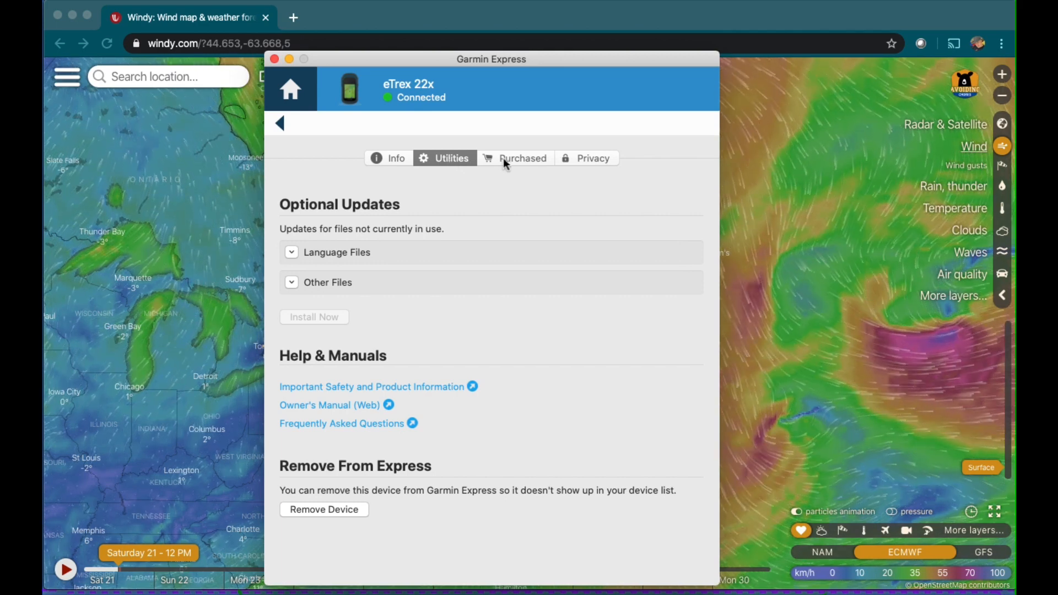
pyautogui.click(592, 159)
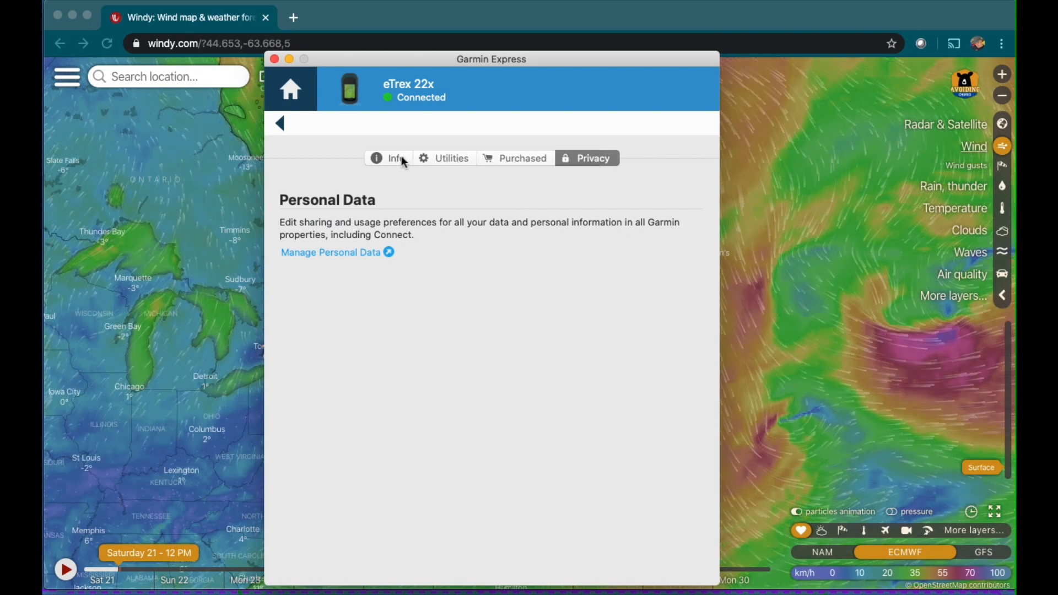
pyautogui.click(395, 158)
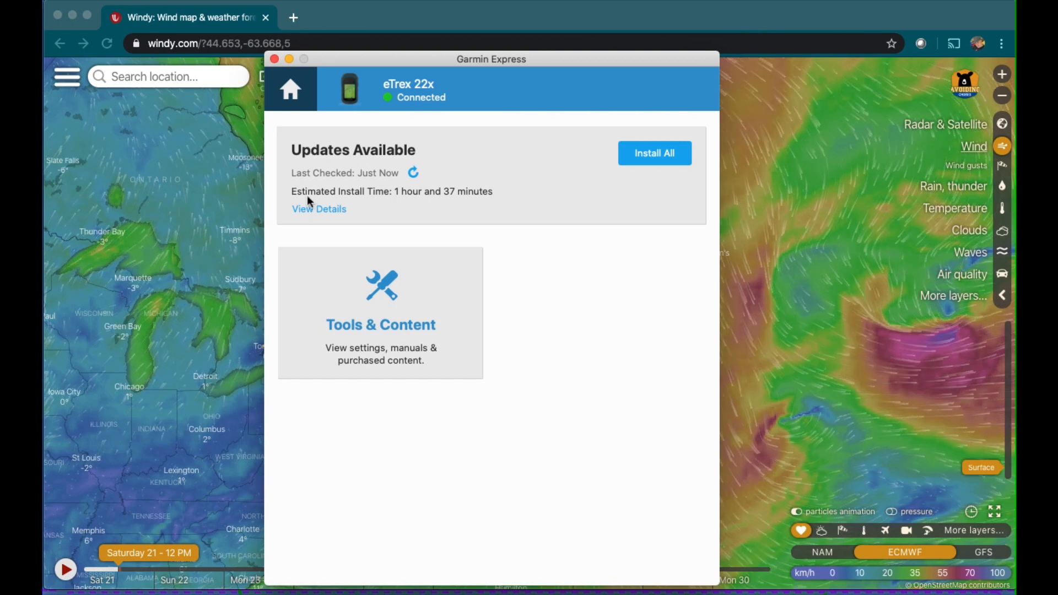
pyautogui.moveTo(405, 186)
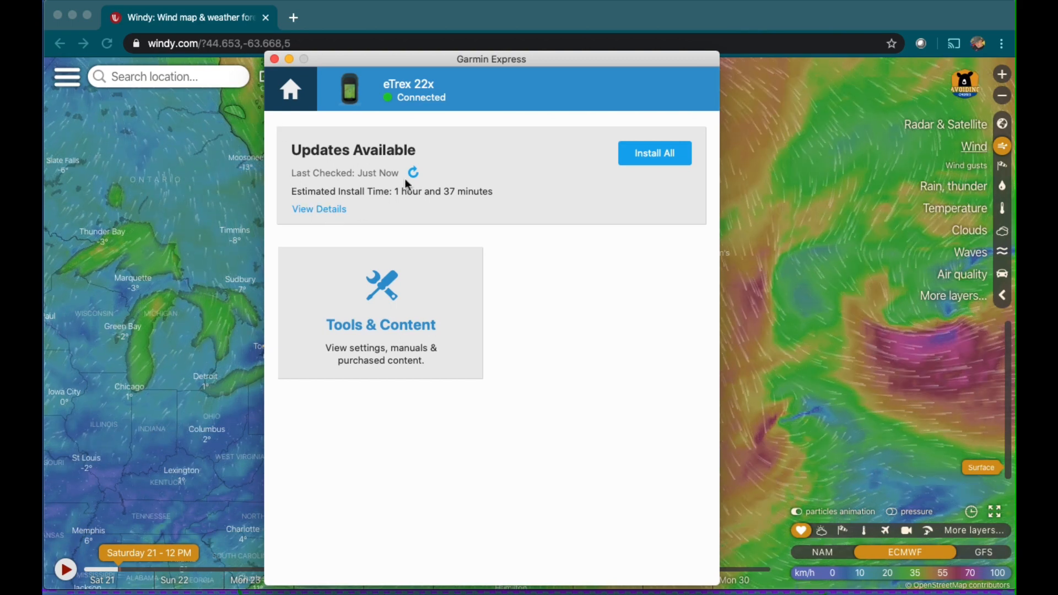
# - Recheck for updates and review details of TopoActive Americas North, device software, and time zone map
pyautogui.click(413, 172)
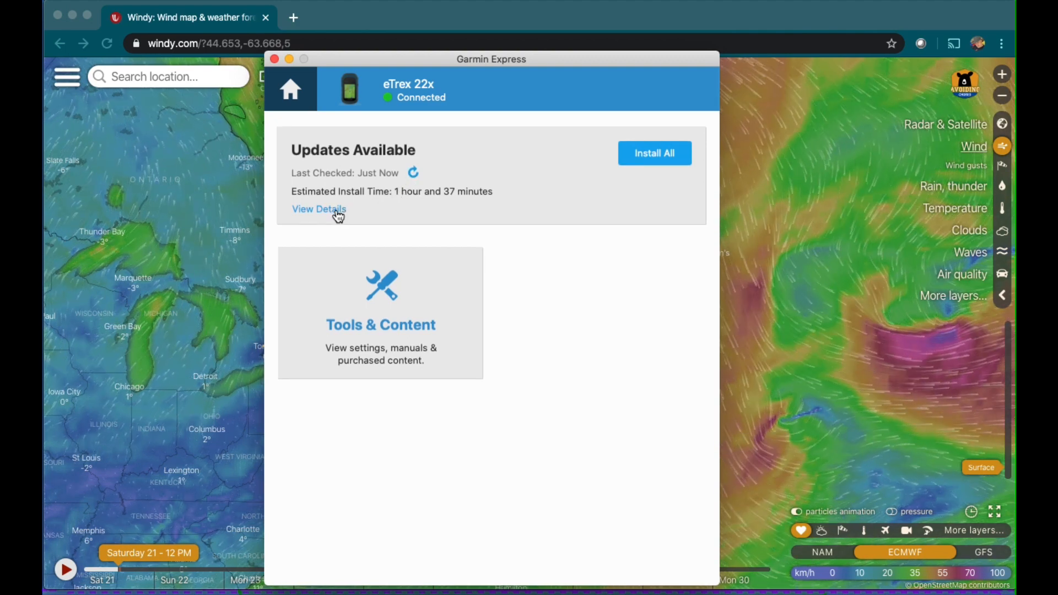
pyautogui.click(319, 208)
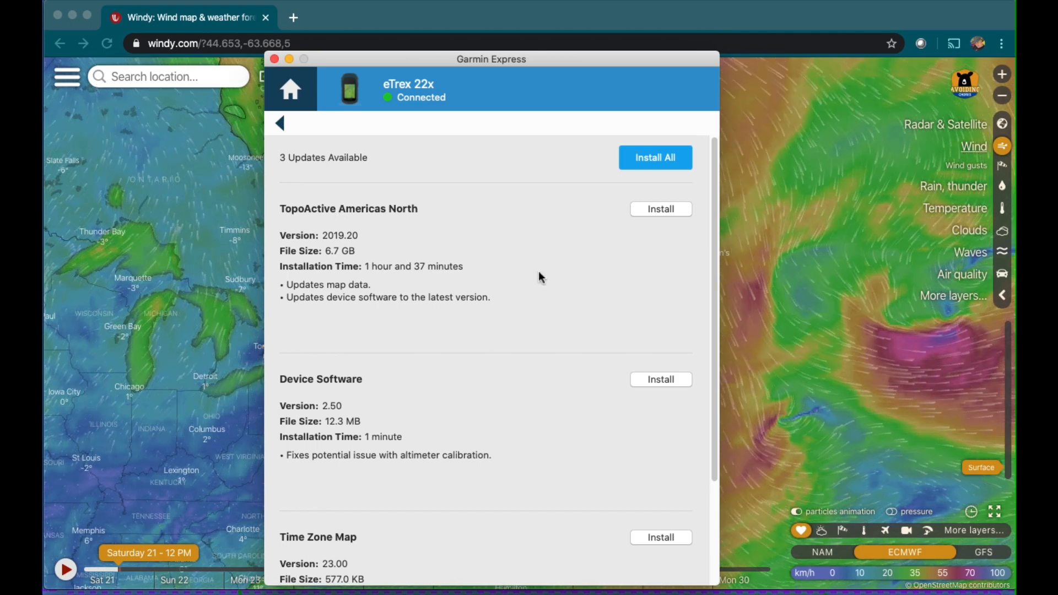
pyautogui.scroll(-3)
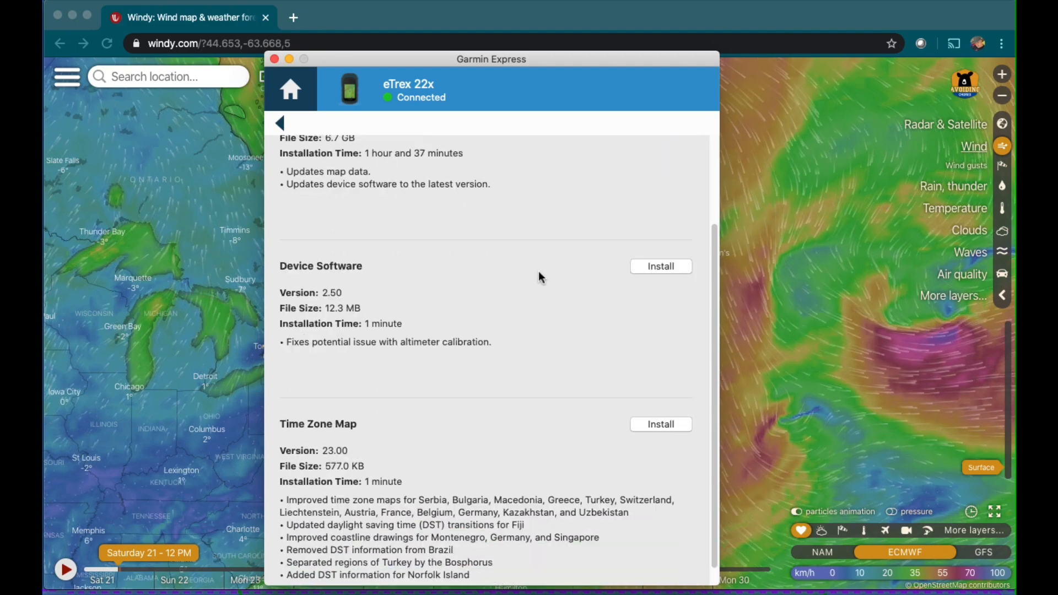
pyautogui.scroll(-3)
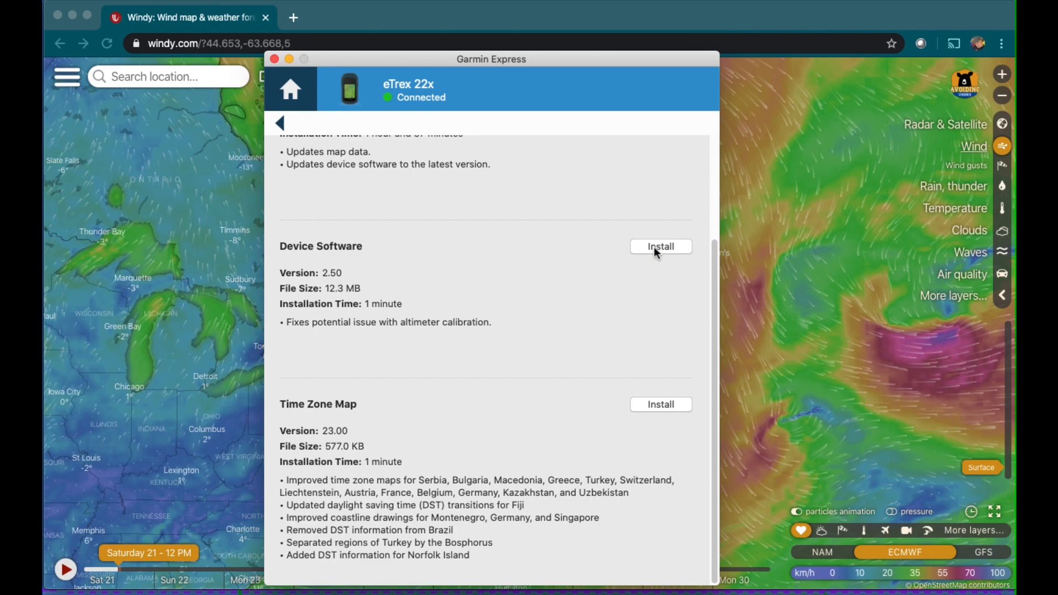
# - Install the Device Software update, accepting the terms and conditions
pyautogui.click(660, 246)
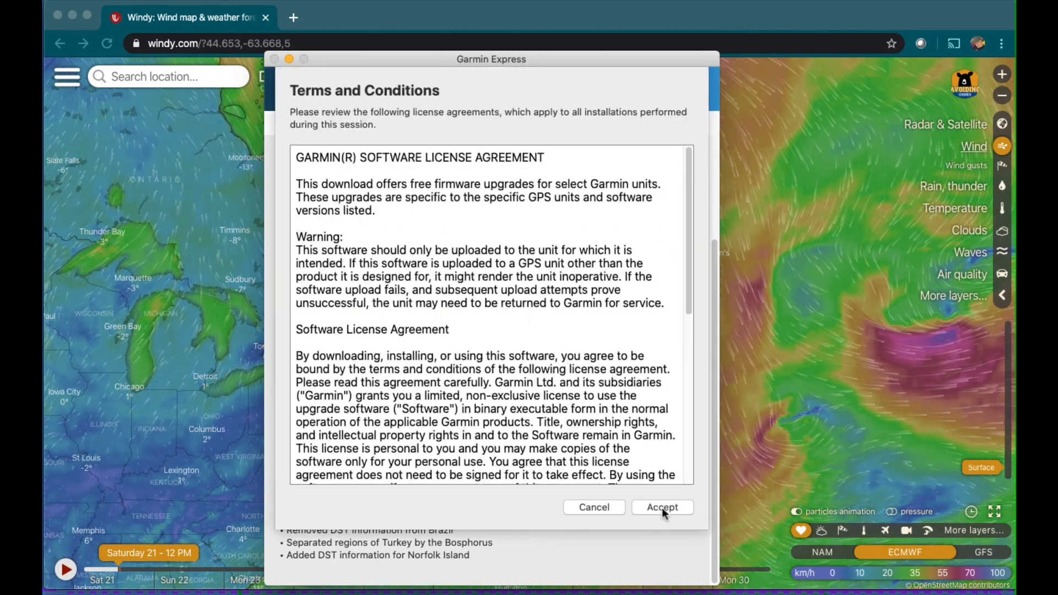
pyautogui.click(662, 507)
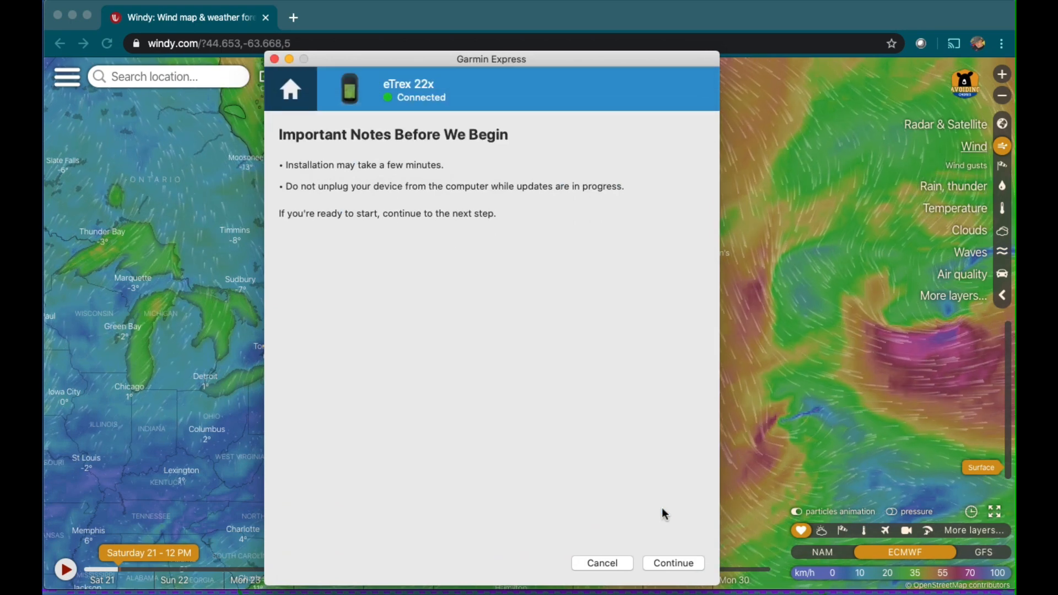
pyautogui.moveTo(673, 563)
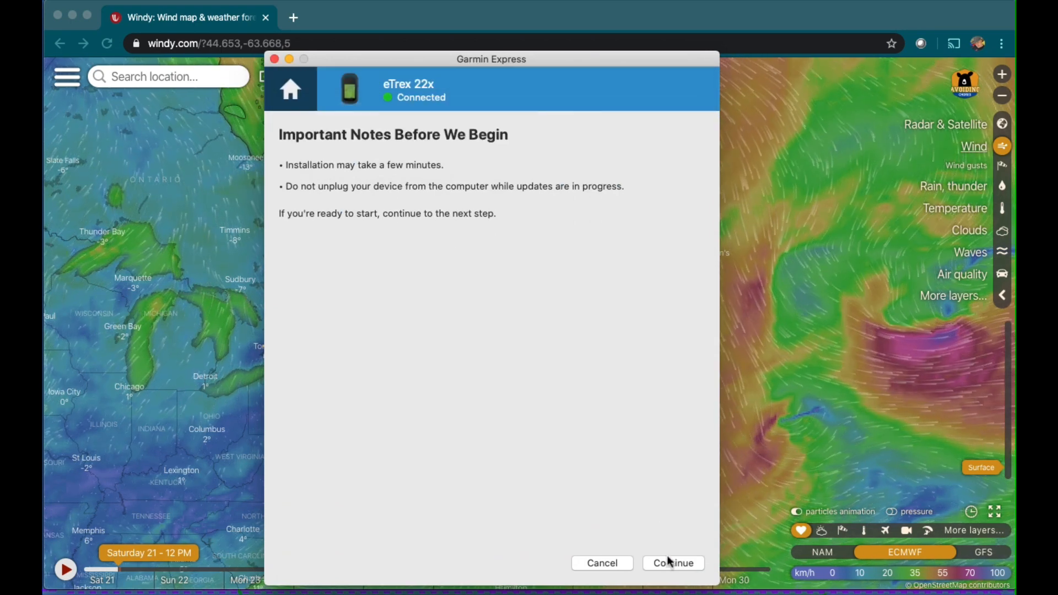
pyautogui.click(673, 563)
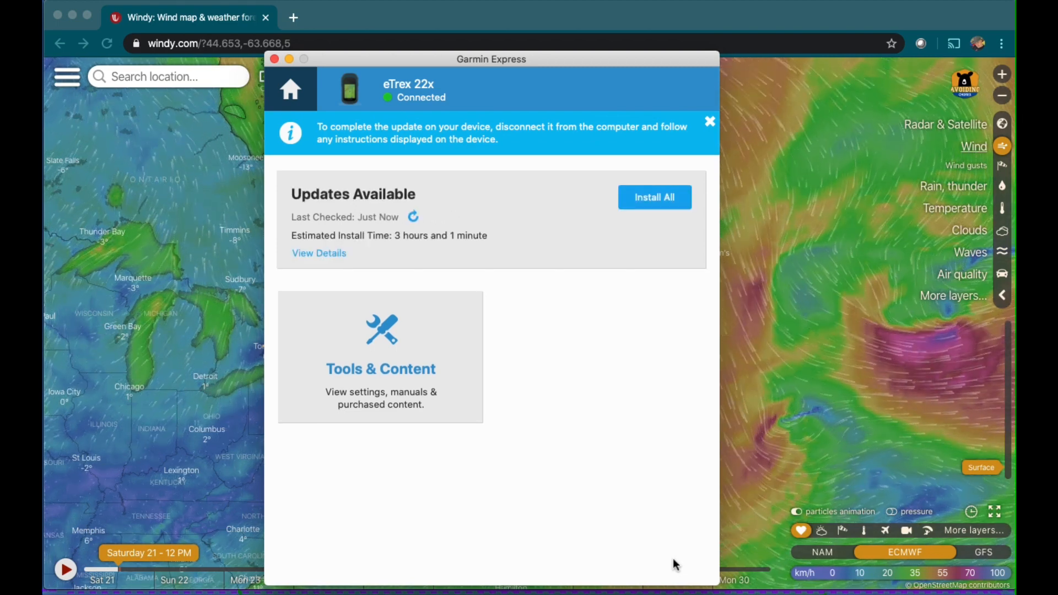
# - Show details of the remaining TopoActive Americas North and Time Zone Map updates
pyautogui.click(653, 197)
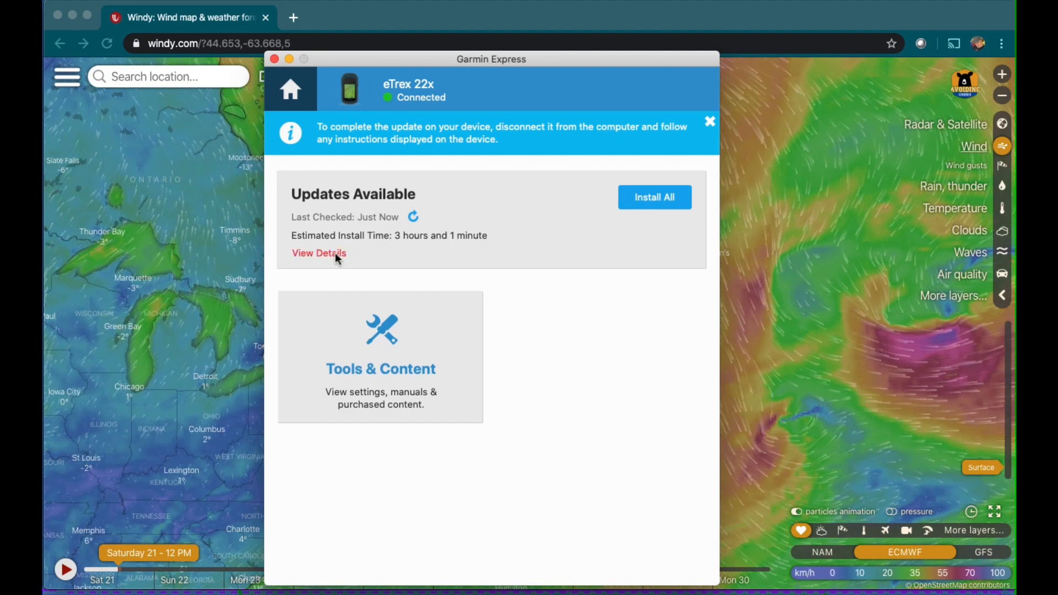
pyautogui.click(318, 252)
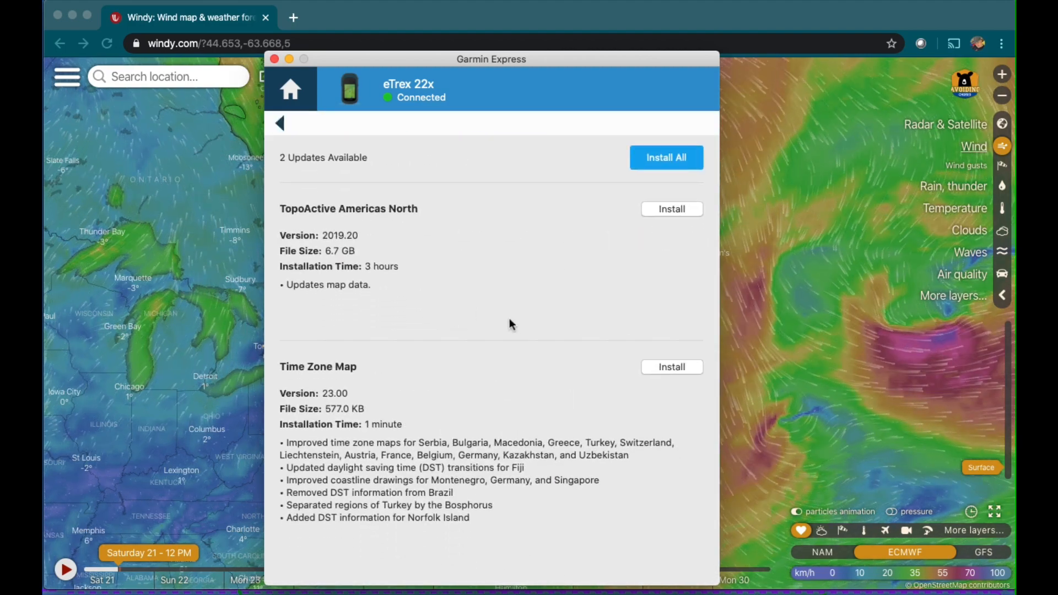